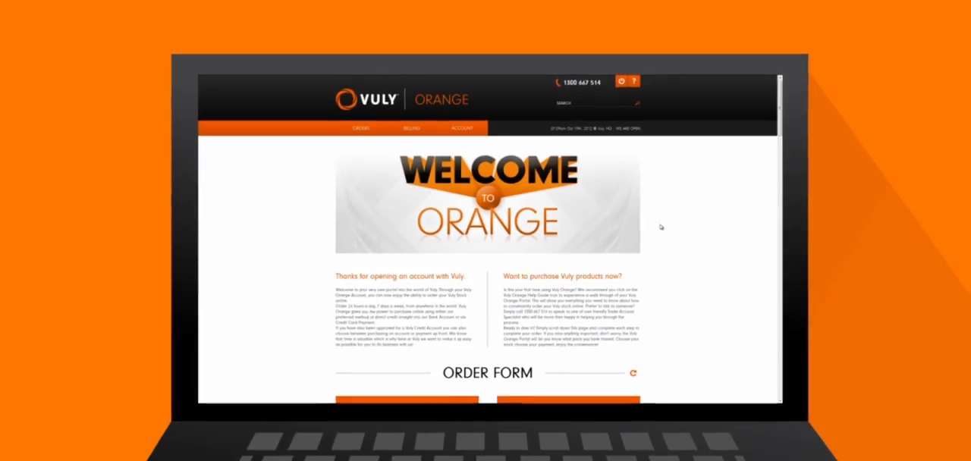
{"action": "scroll", "scroll_direction": "down", "scroll_amount": 3}
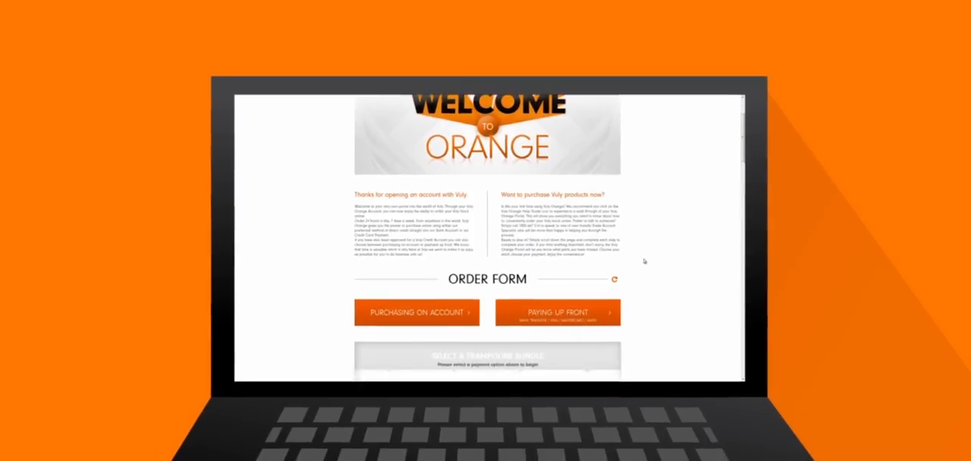
{"action": "scroll", "scroll_direction": "down", "scroll_amount": 3}
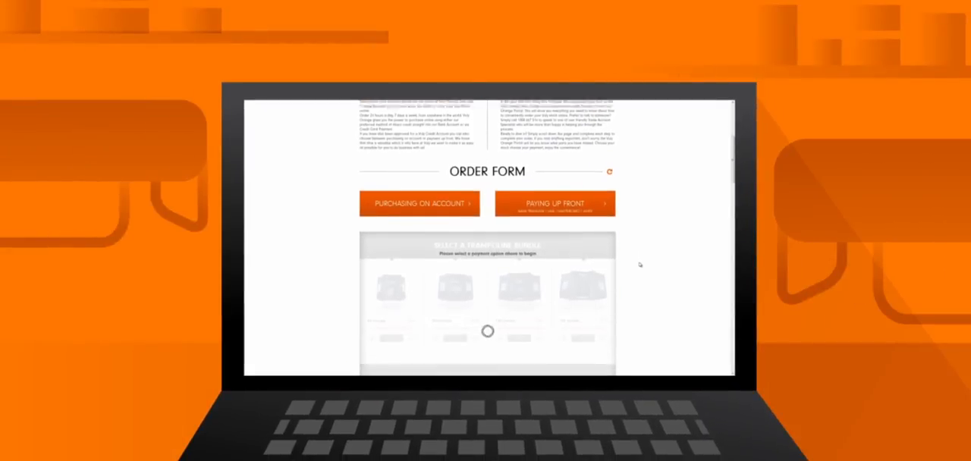